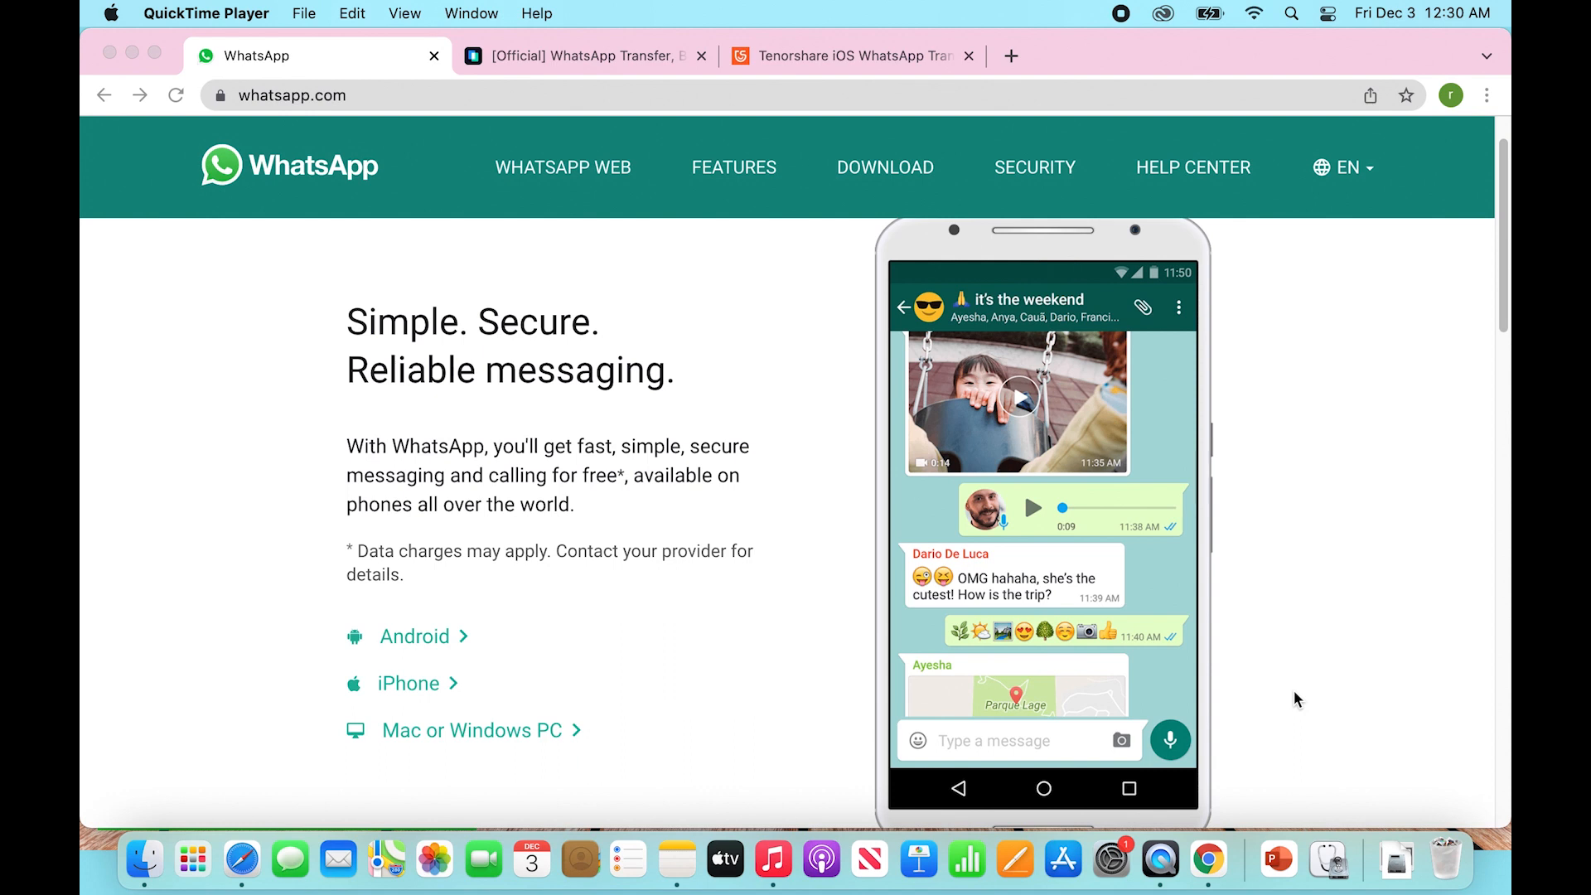
mouse_move(834, 531)
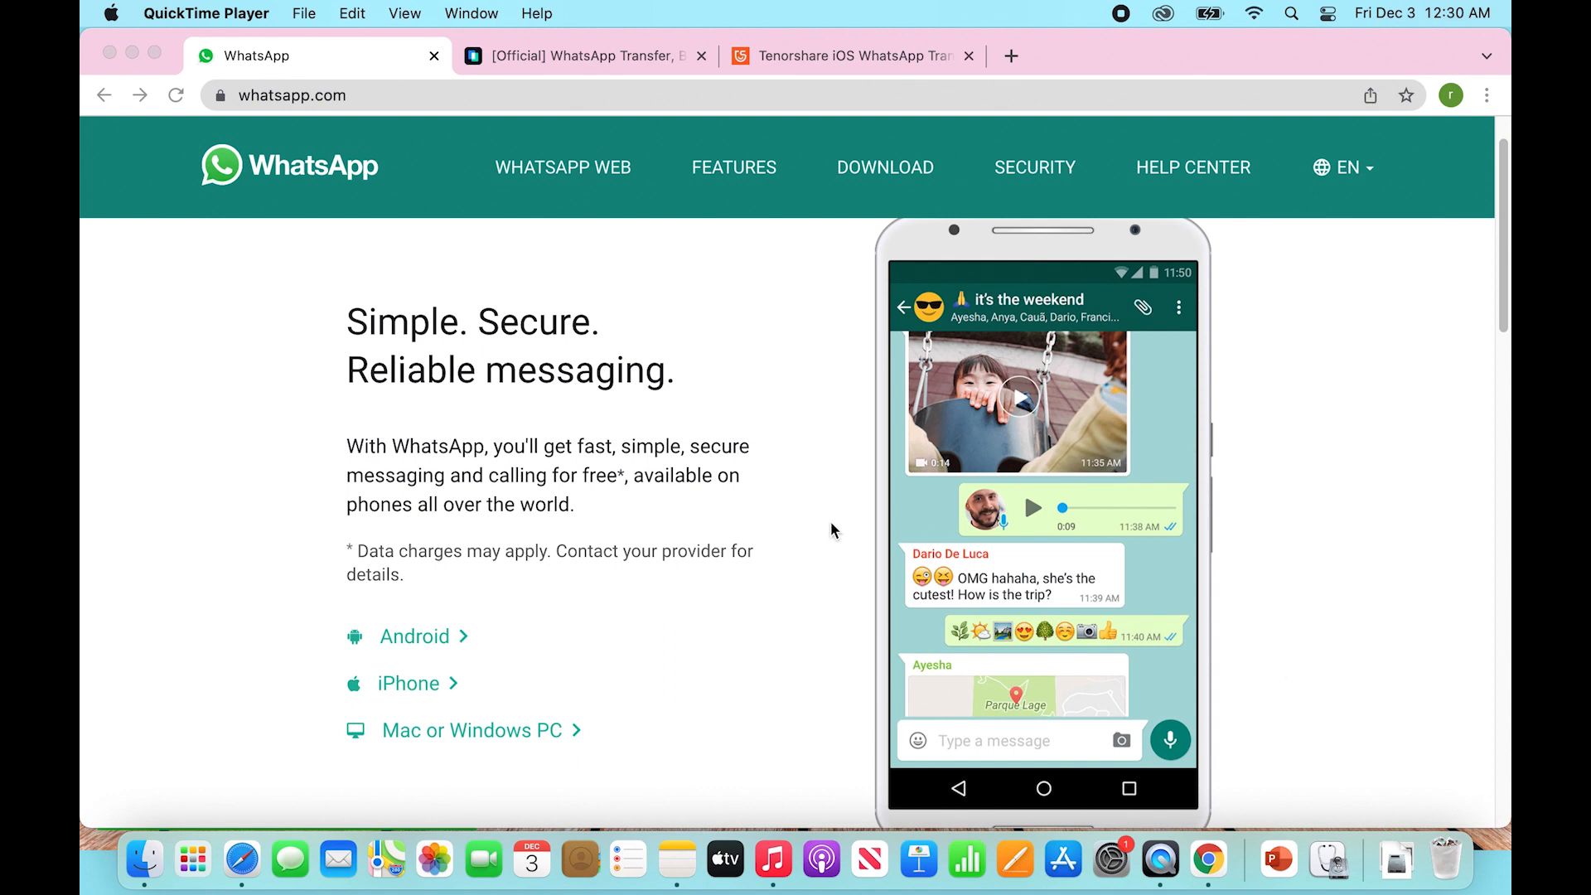
Step: Review the MobileTrans and Tenorshare iCareFone WhatsApp transfer pages, ending on MobileTrans
scroll(down, 3)
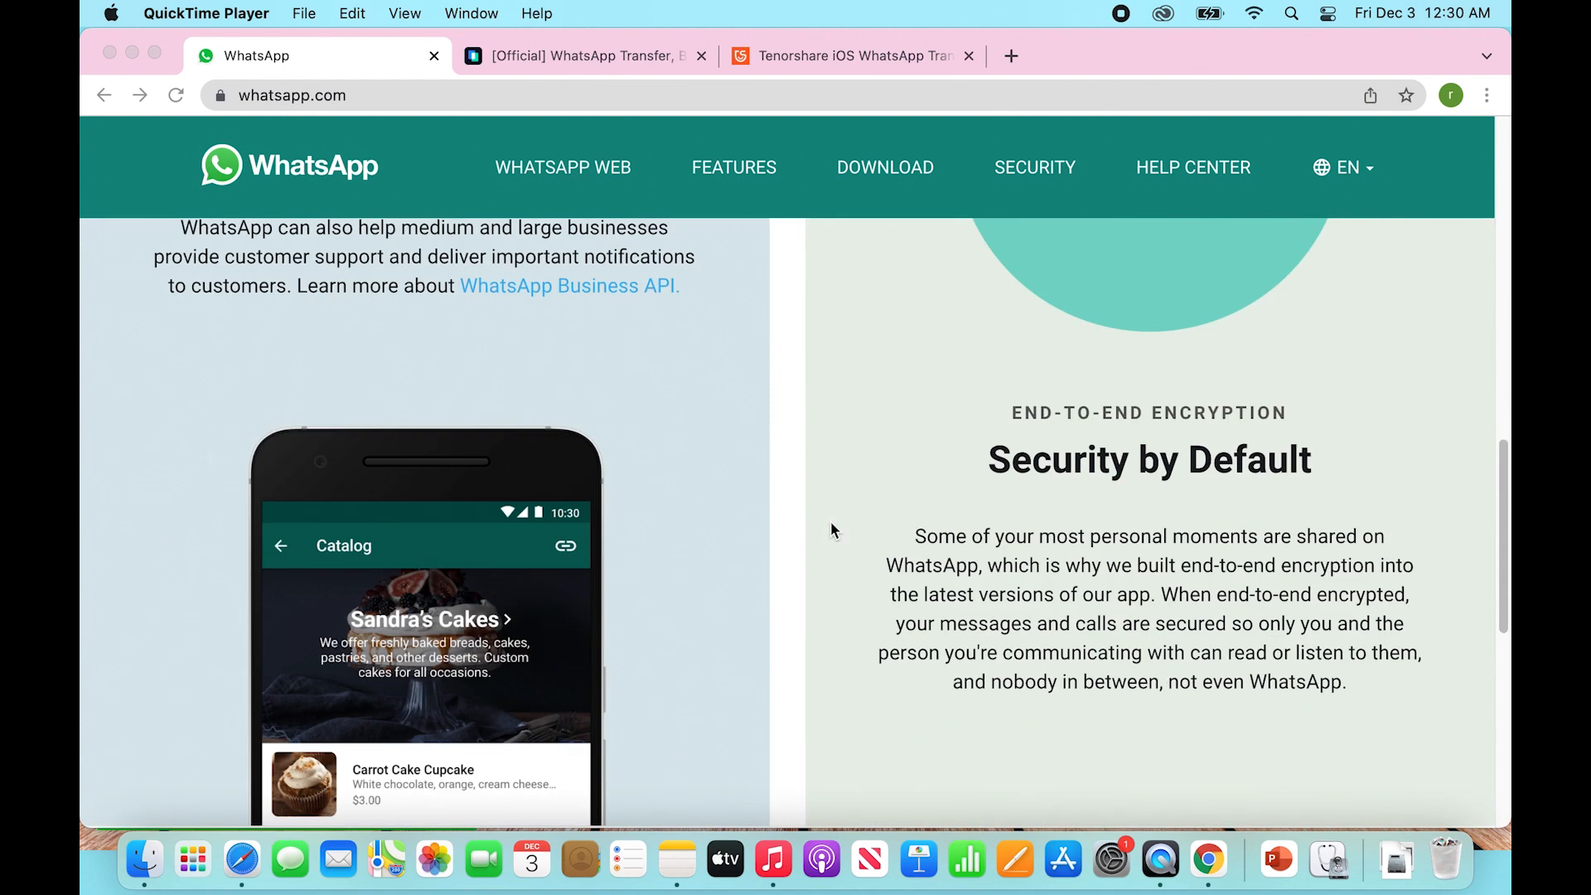
scroll(up, 3)
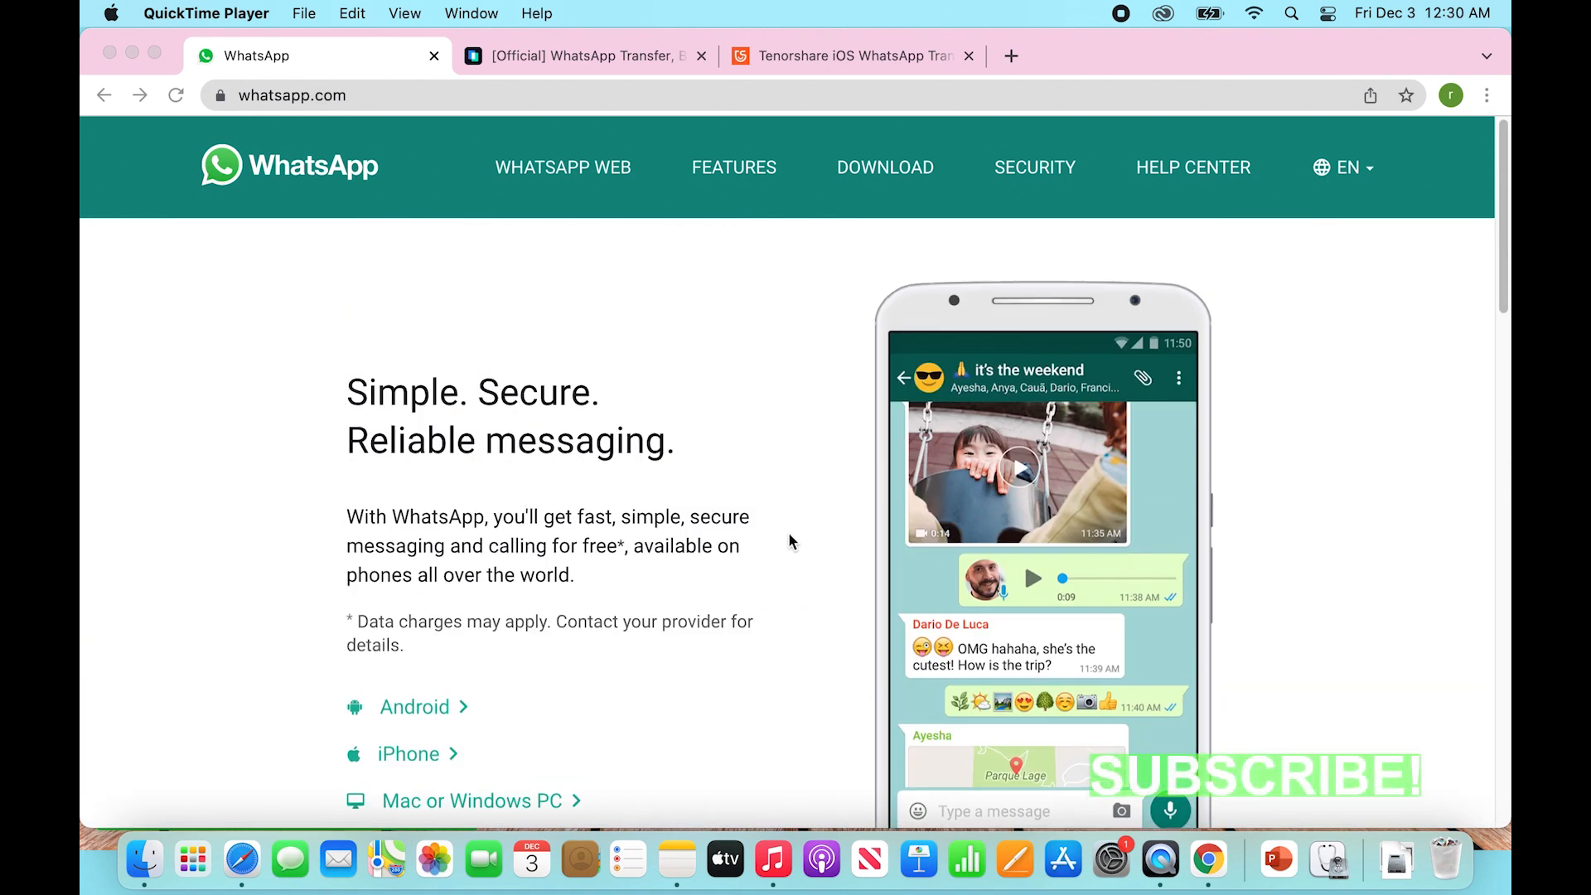
mouse_move(842, 431)
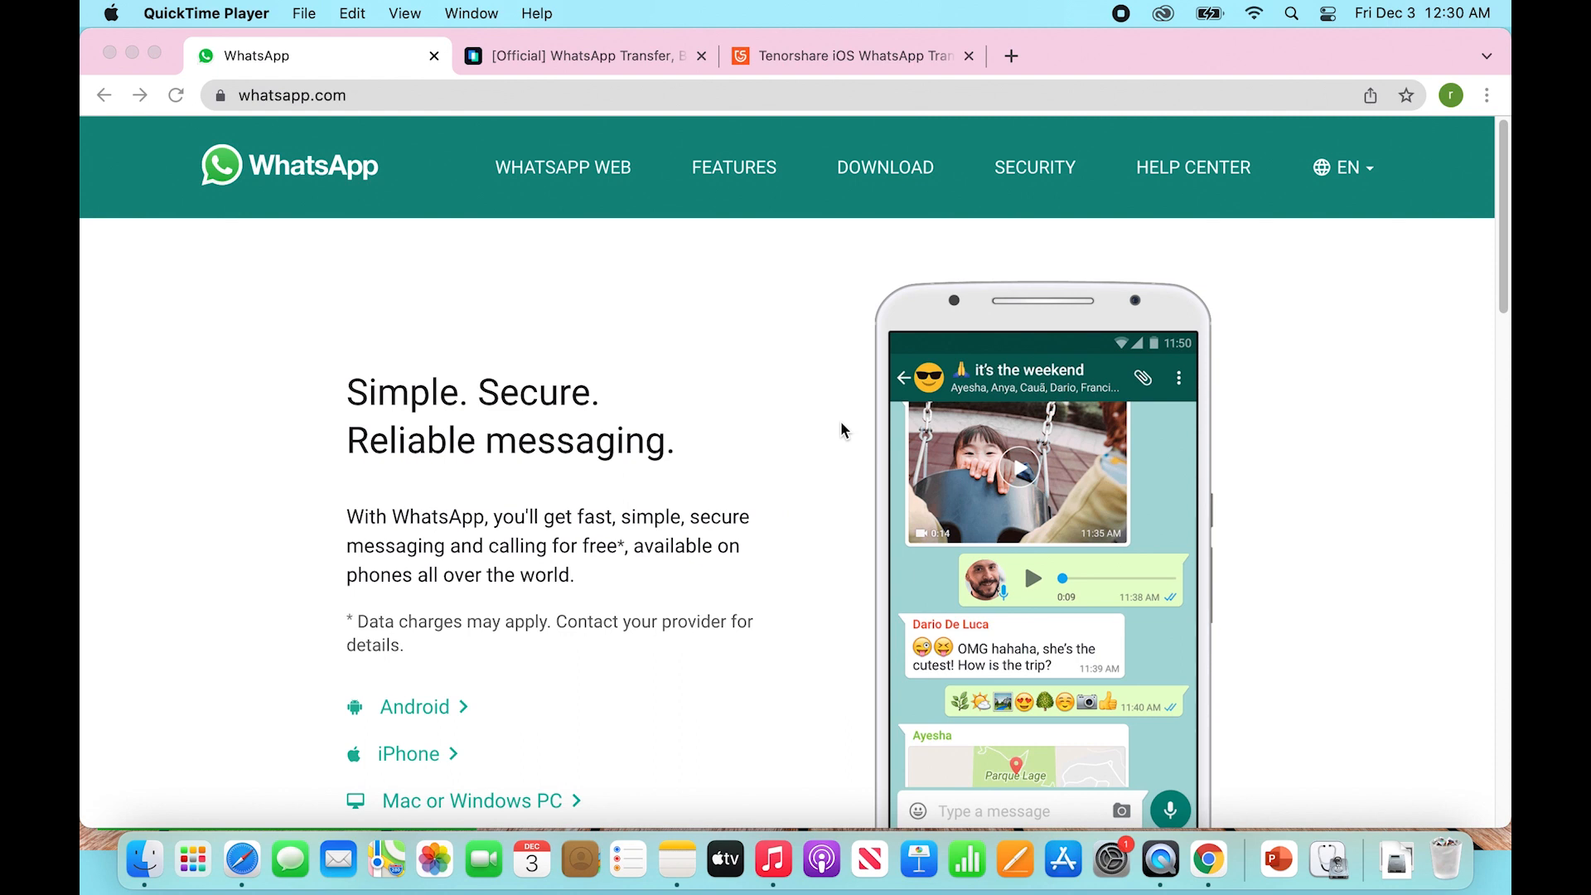
mouse_move(860, 101)
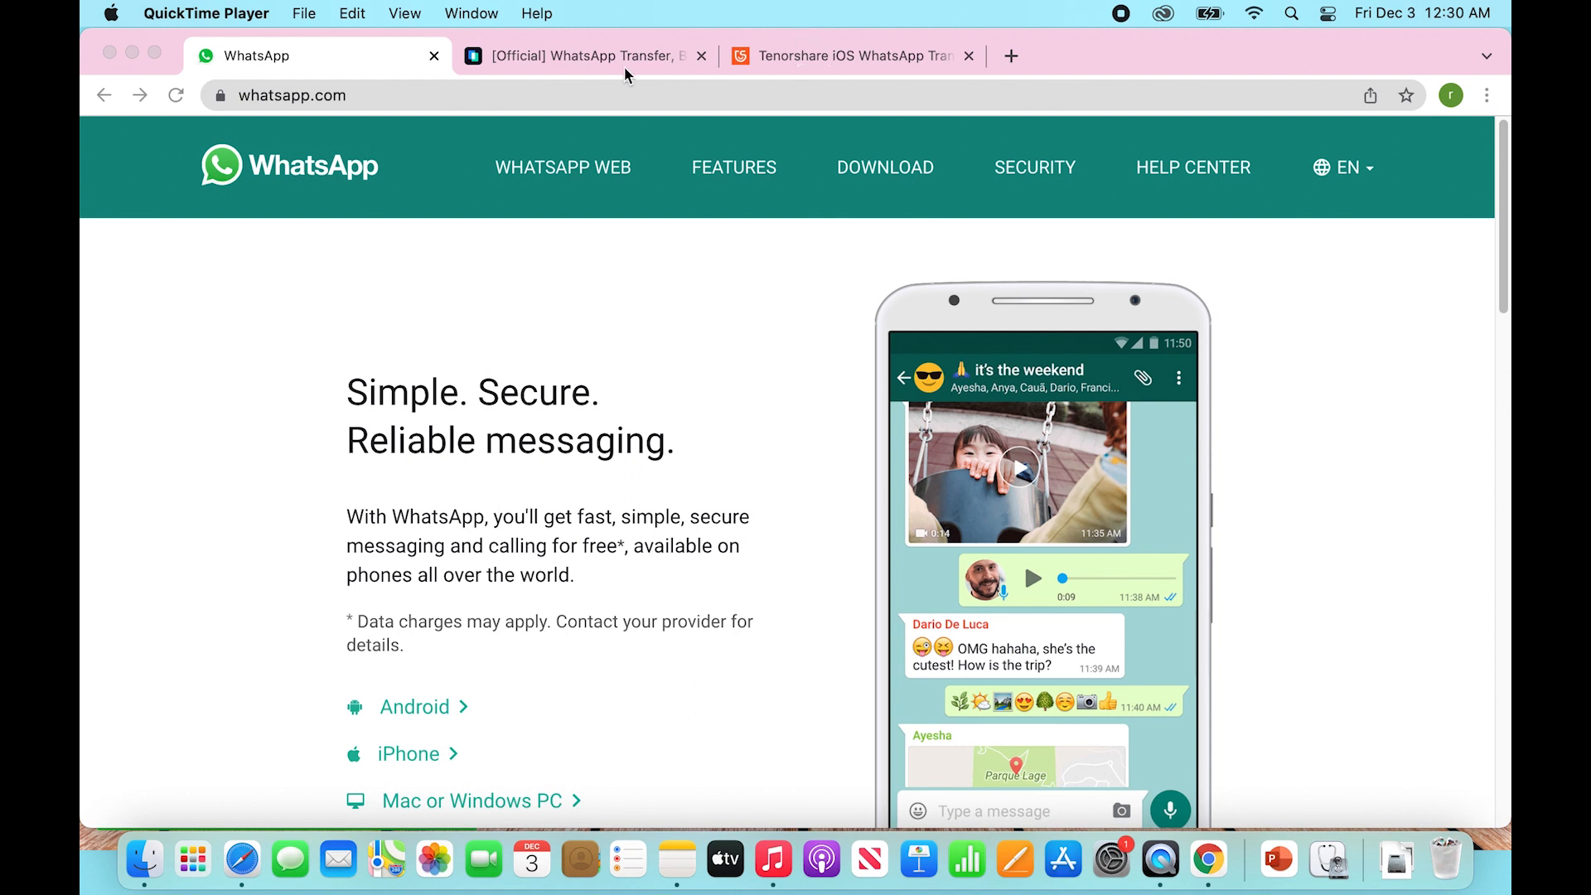
click(583, 57)
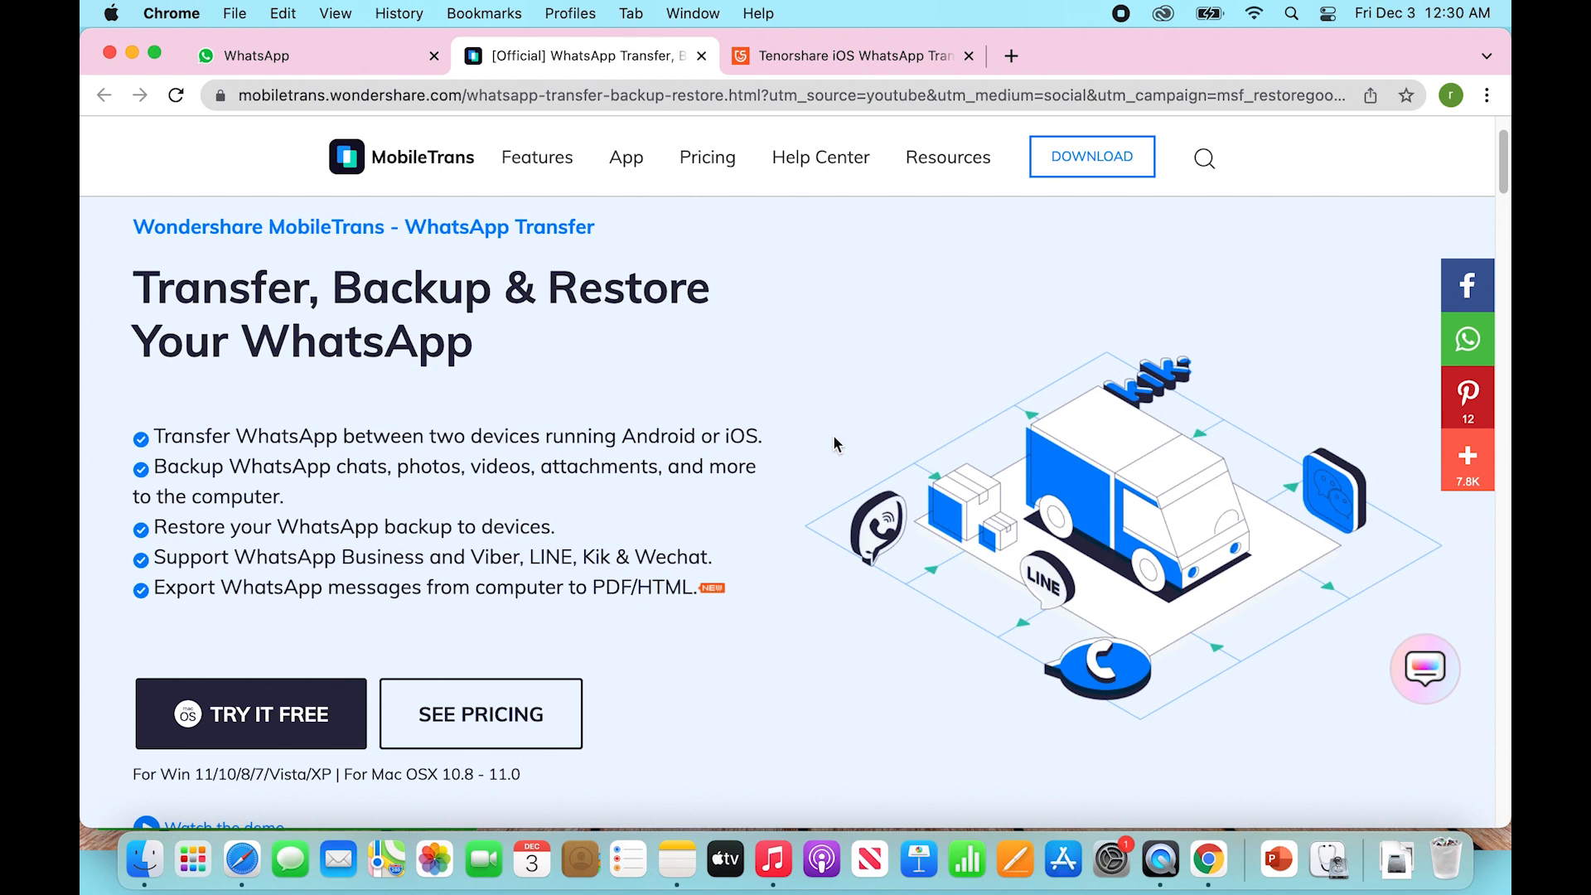
mouse_move(739, 378)
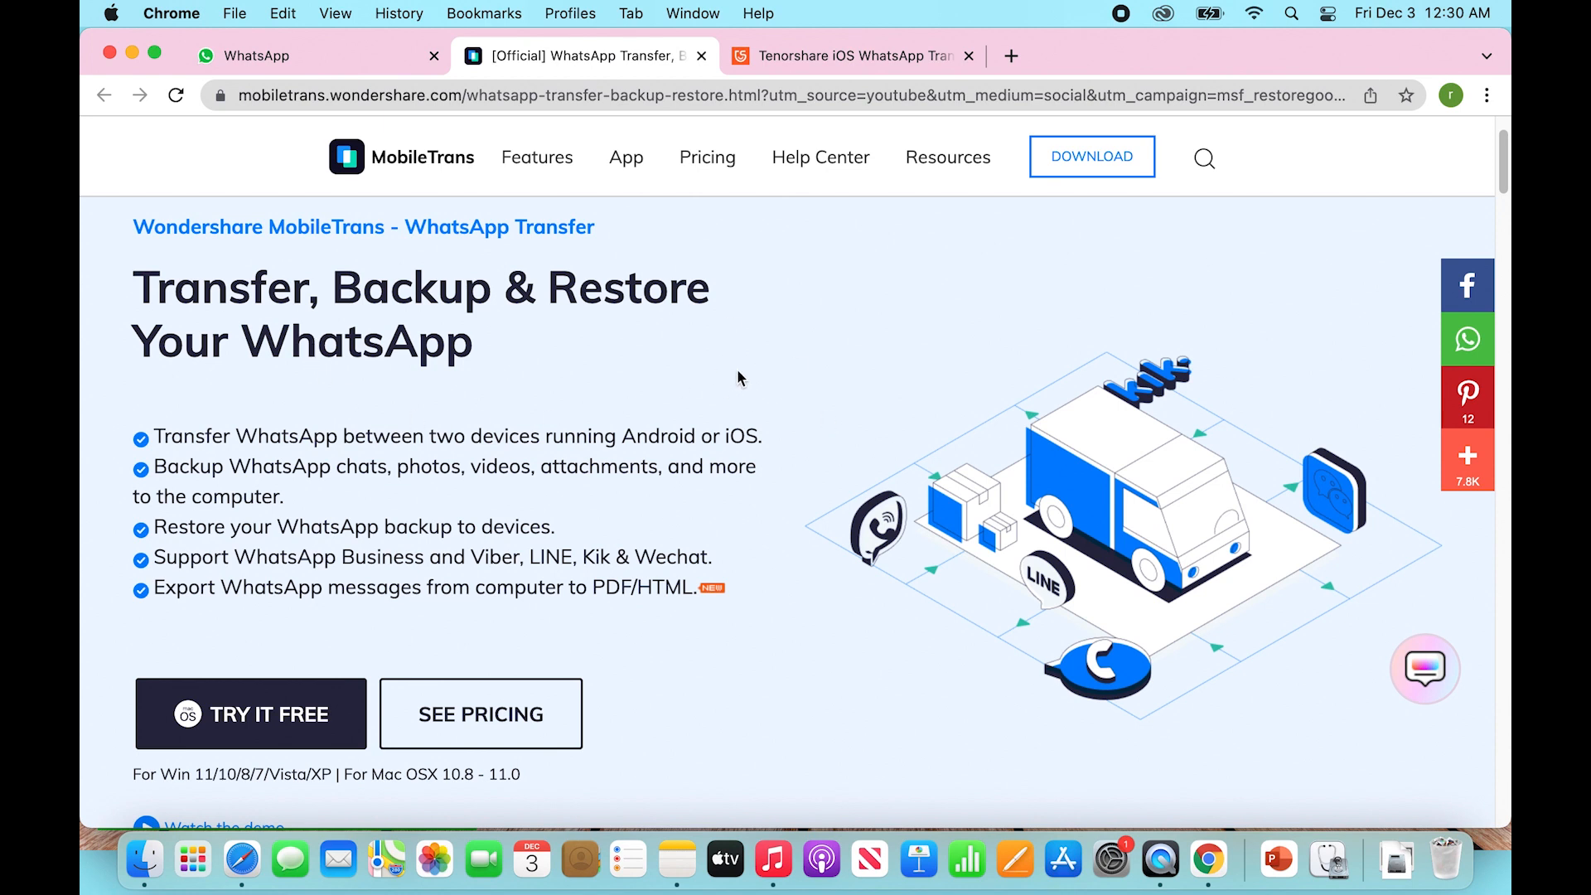
click(852, 56)
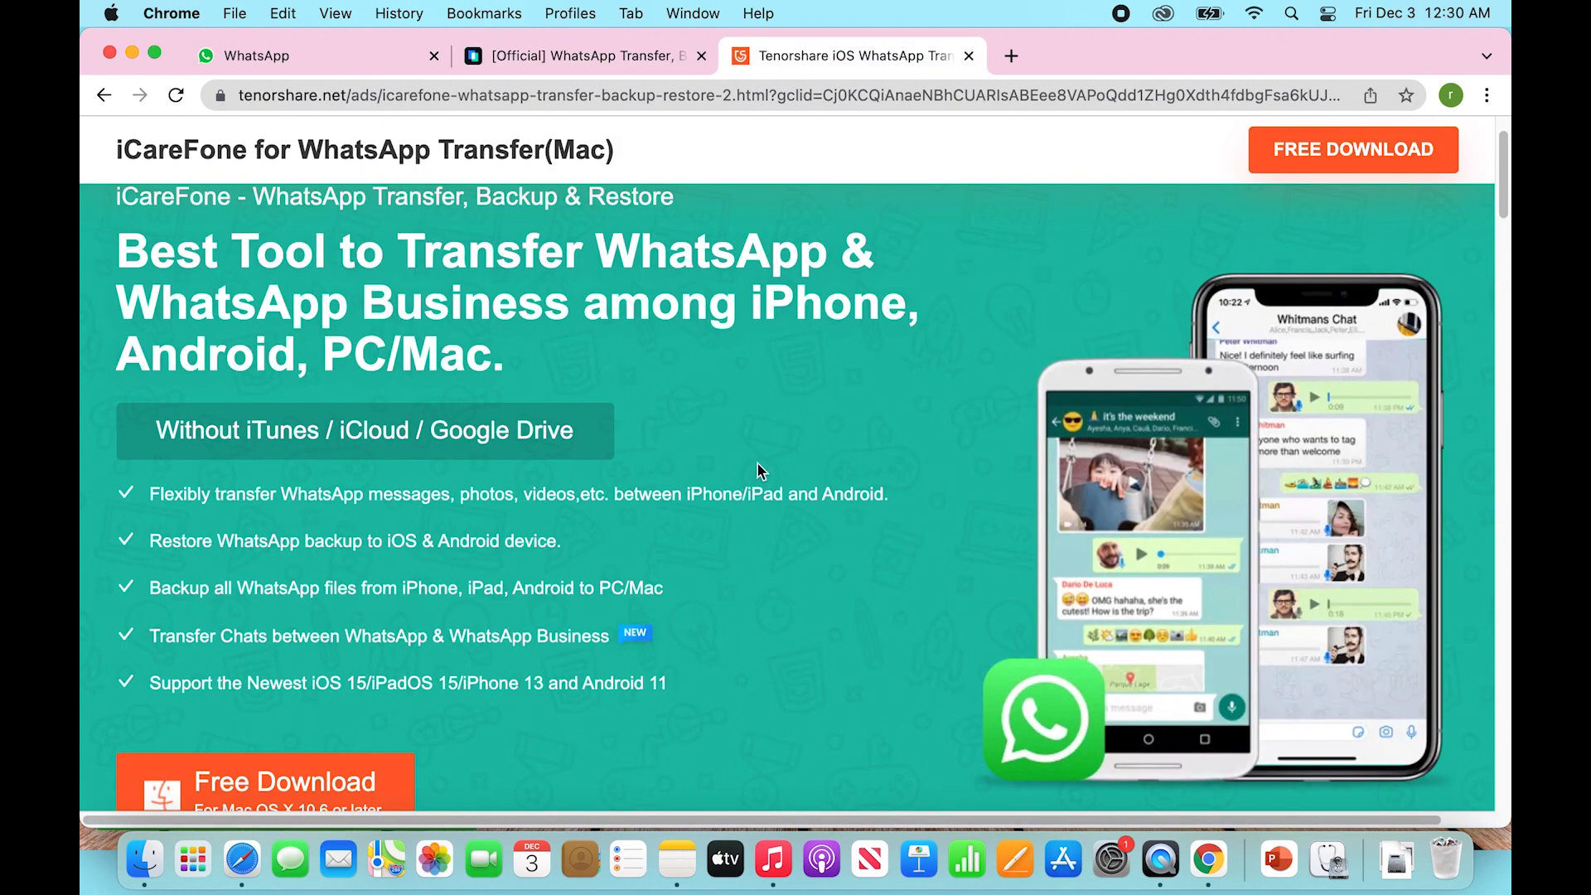
mouse_move(495, 83)
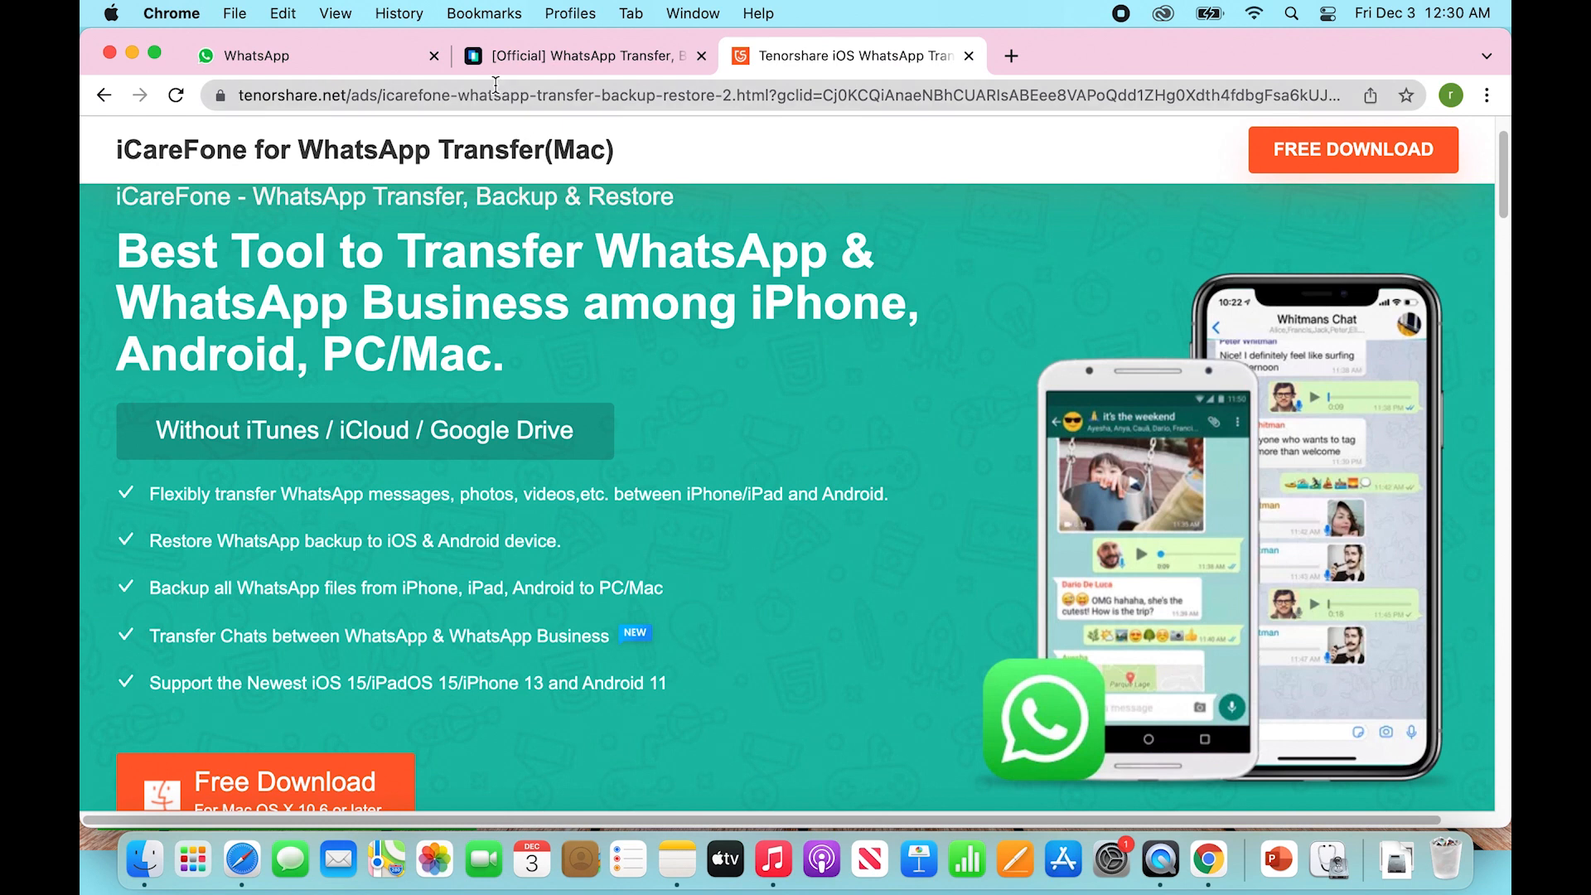
click(575, 55)
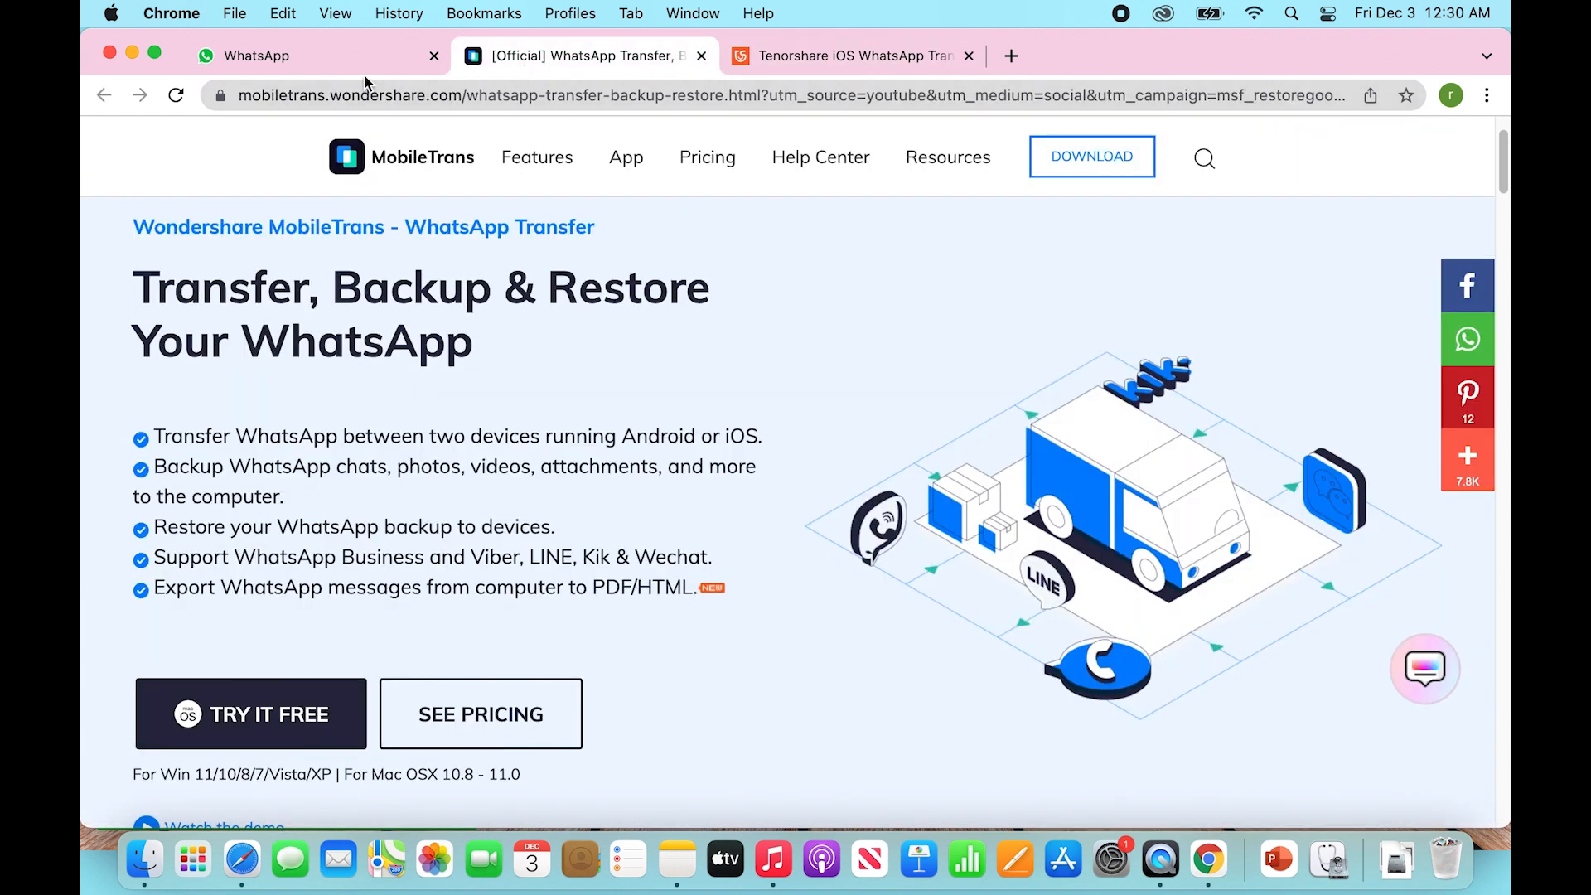
mouse_move(665, 412)
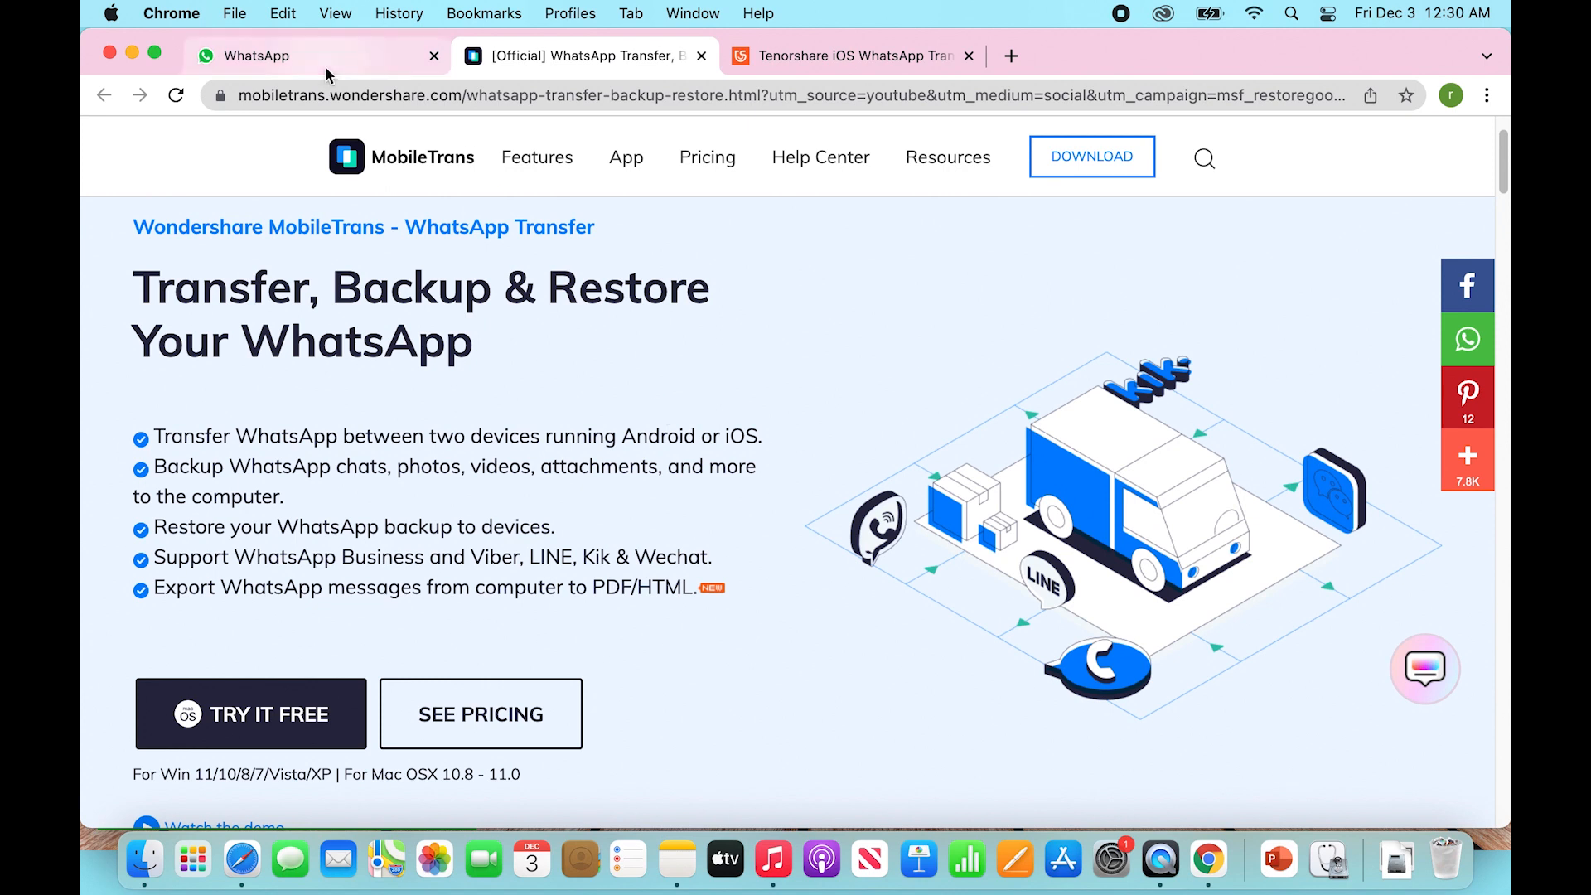
Step: Switch back to the WhatsApp home page tab
click(295, 56)
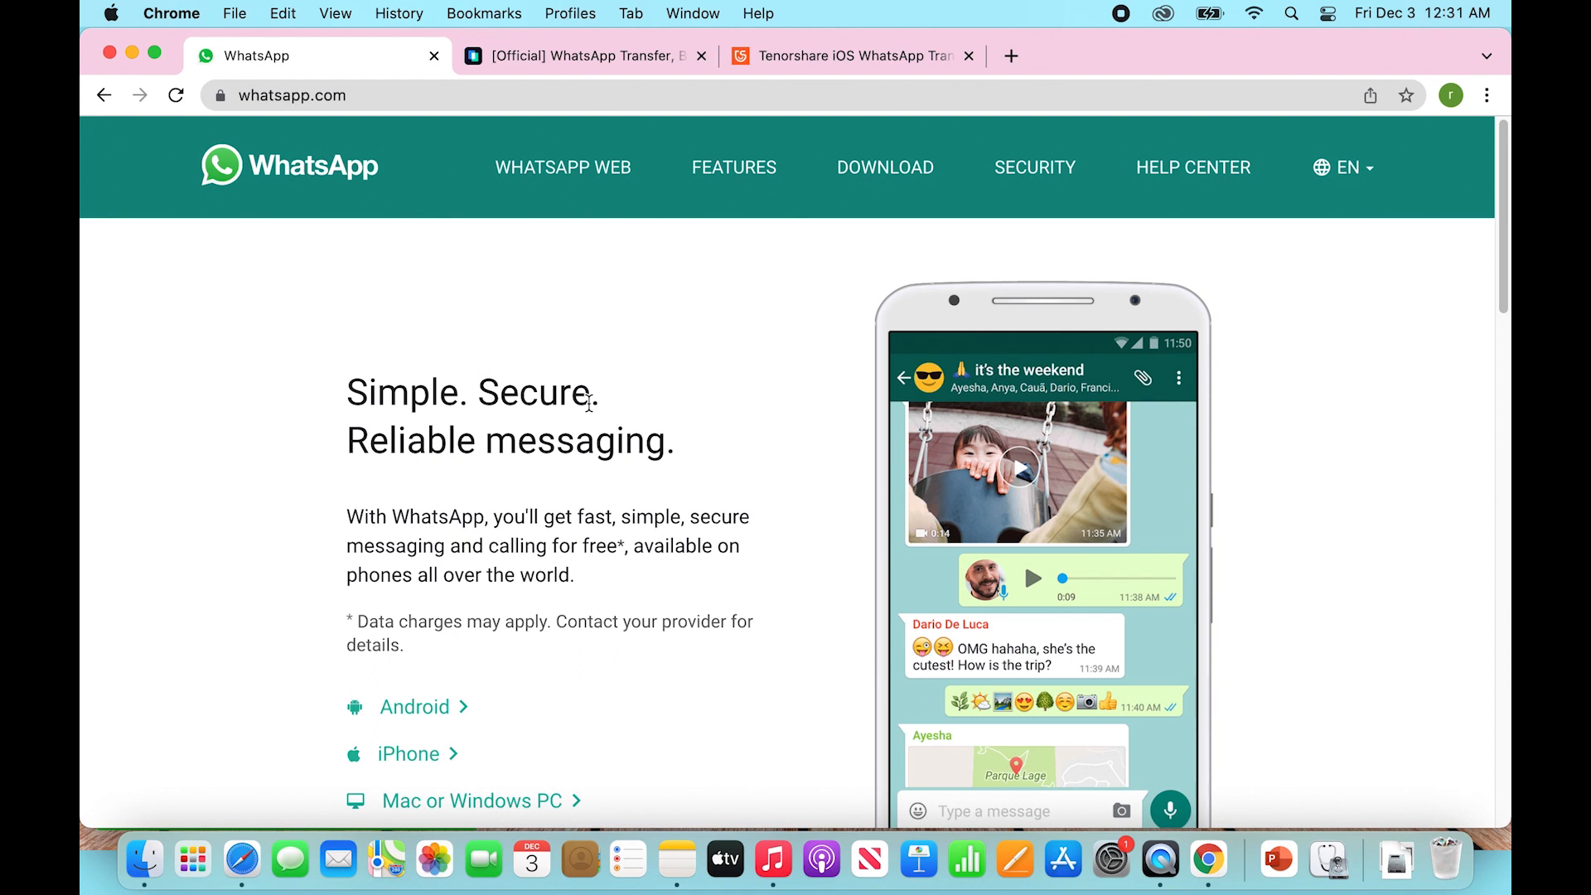
mouse_move(603, 495)
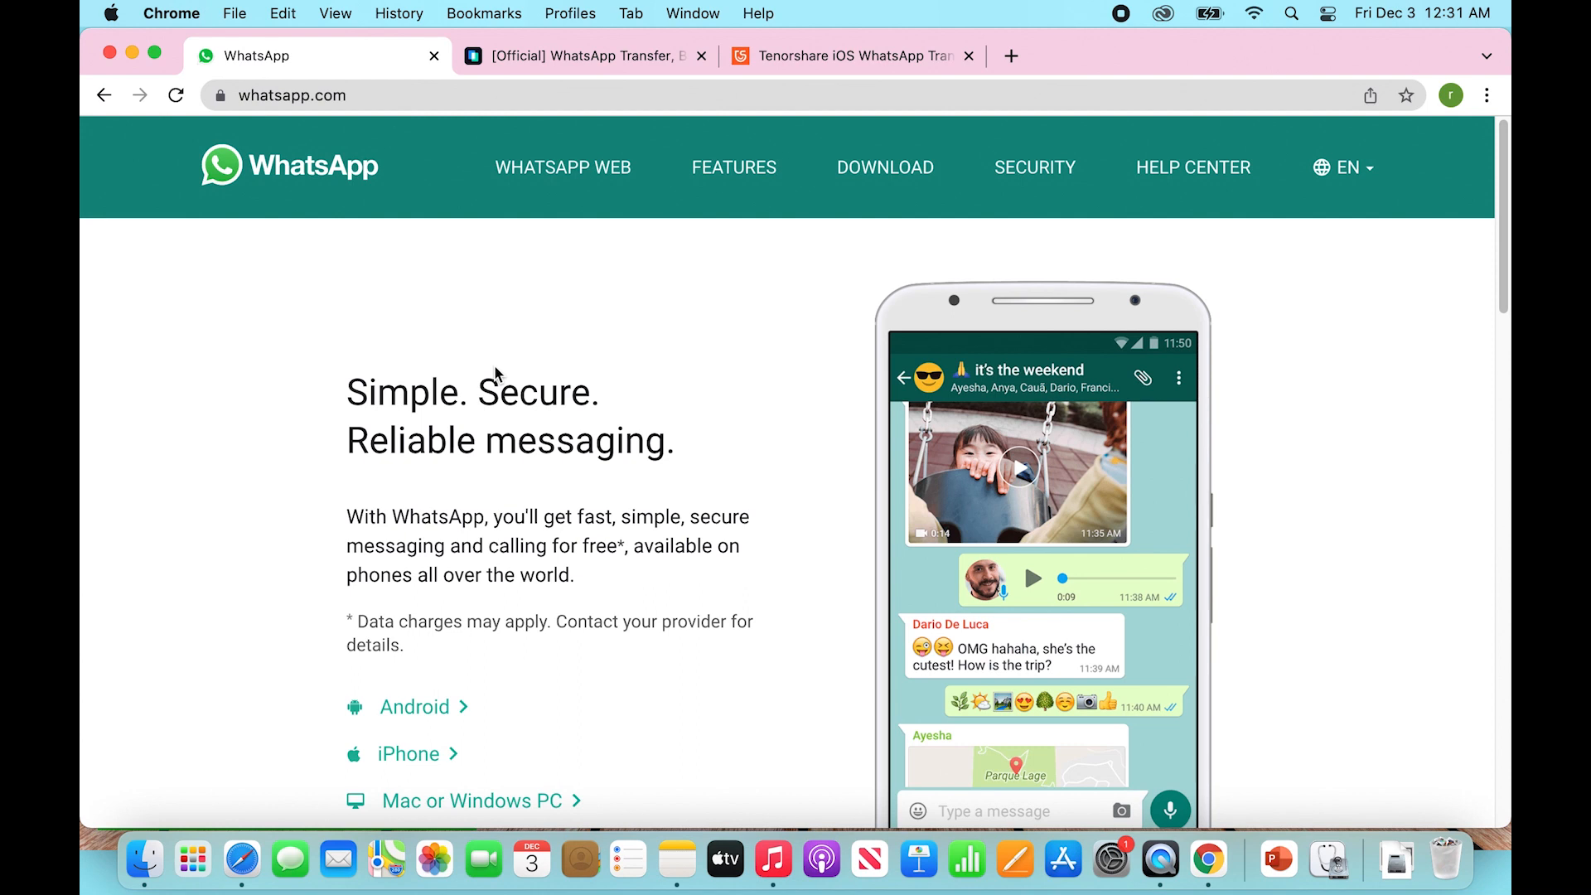
click(852, 57)
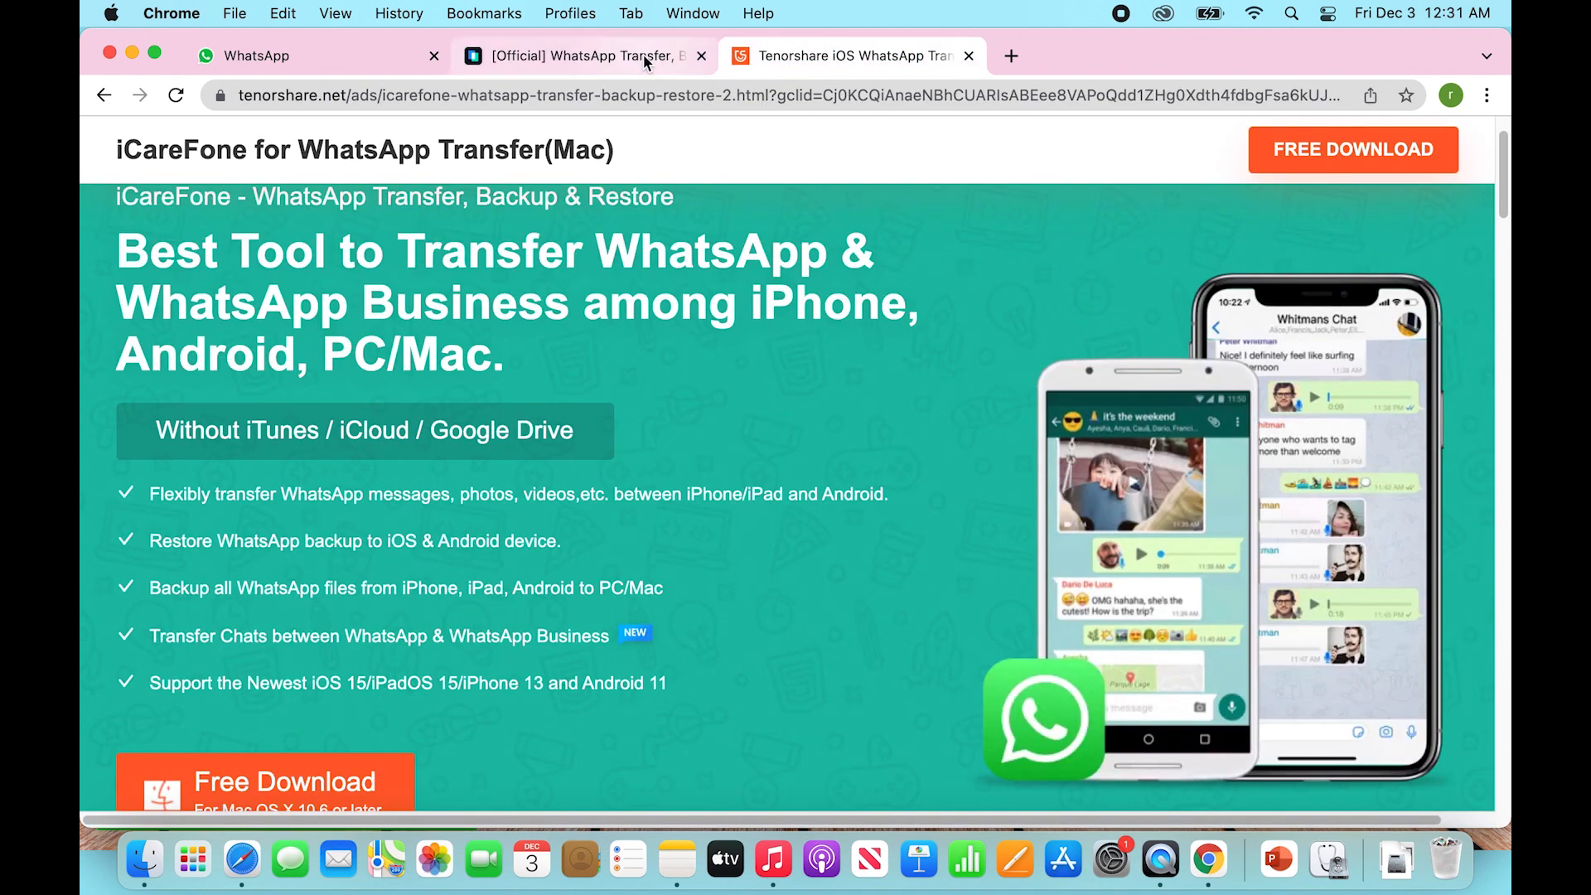
click(579, 54)
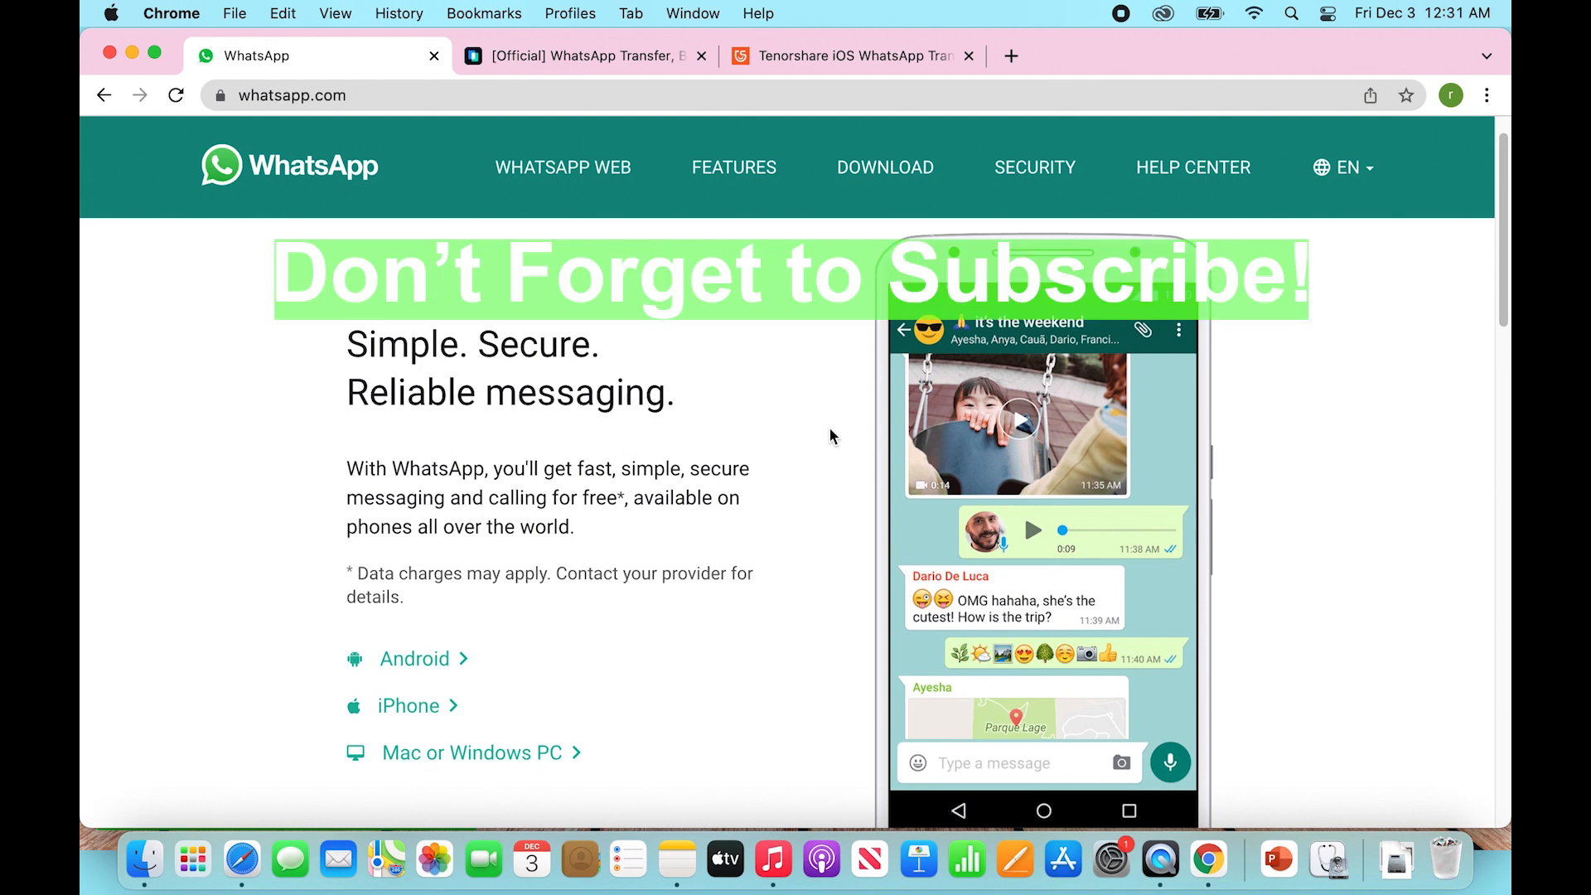
scroll(down, 3)
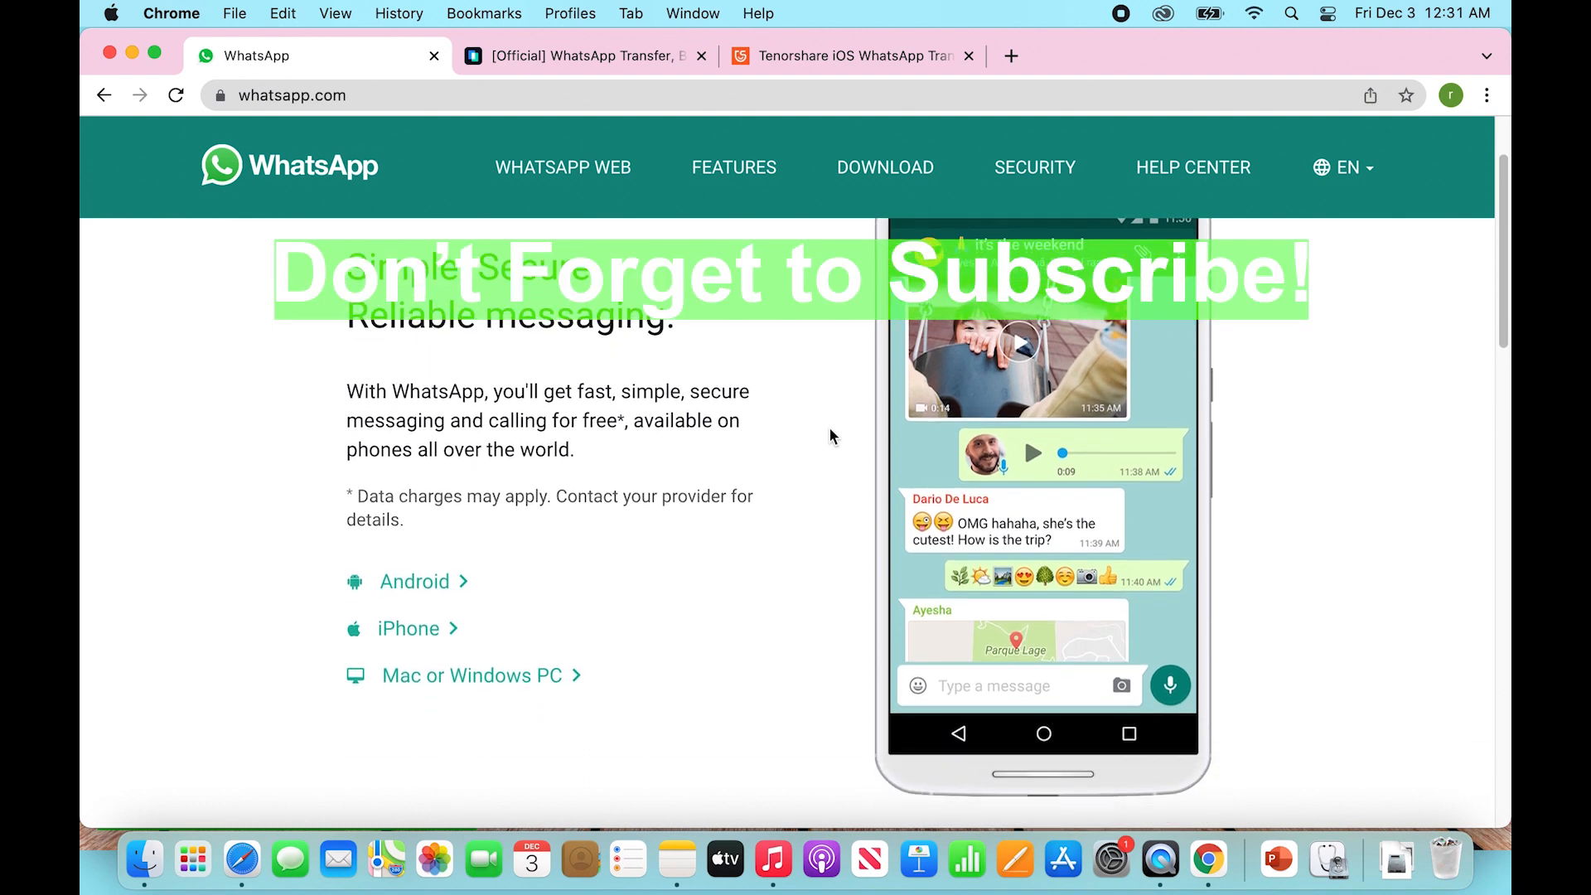